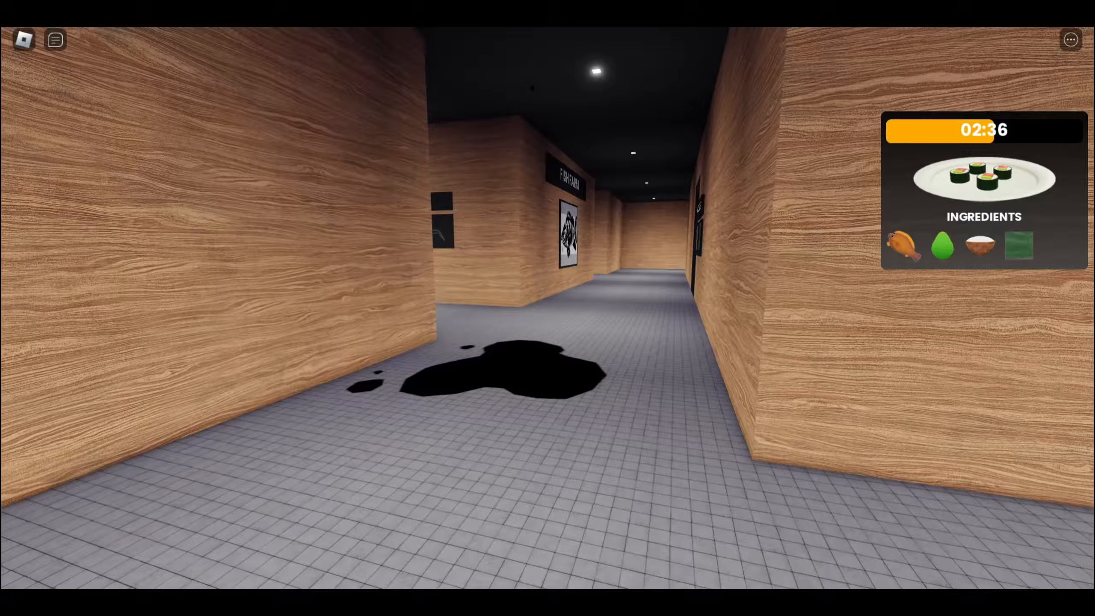
pyautogui.moveTo(547, 308)
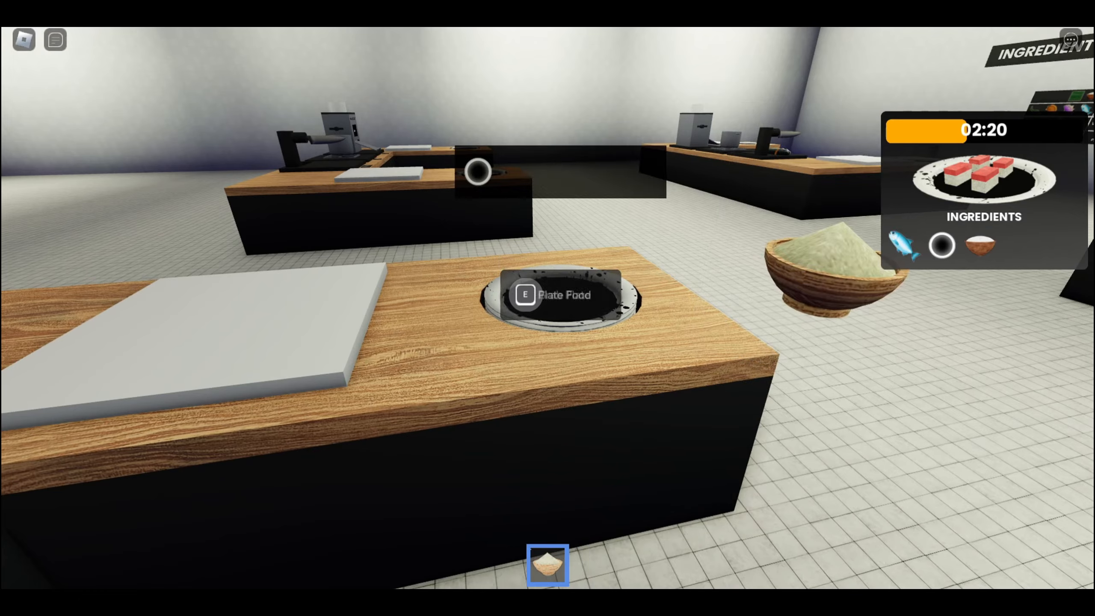
pyautogui.press('e')
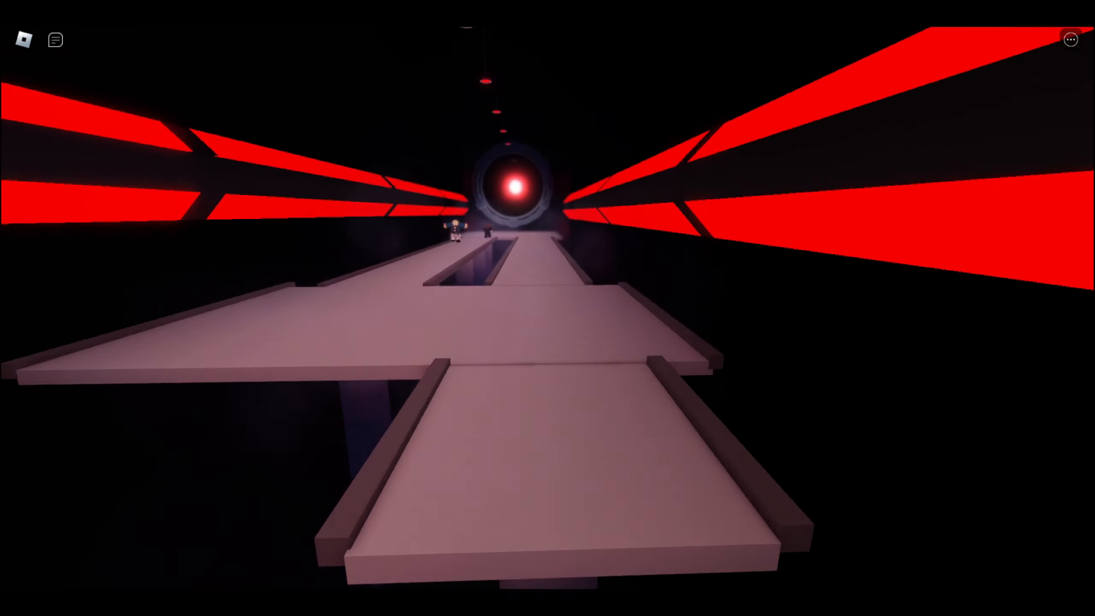
# Step: Run forward past the tunnel split onto the next flat platform section
pyautogui.press('w')
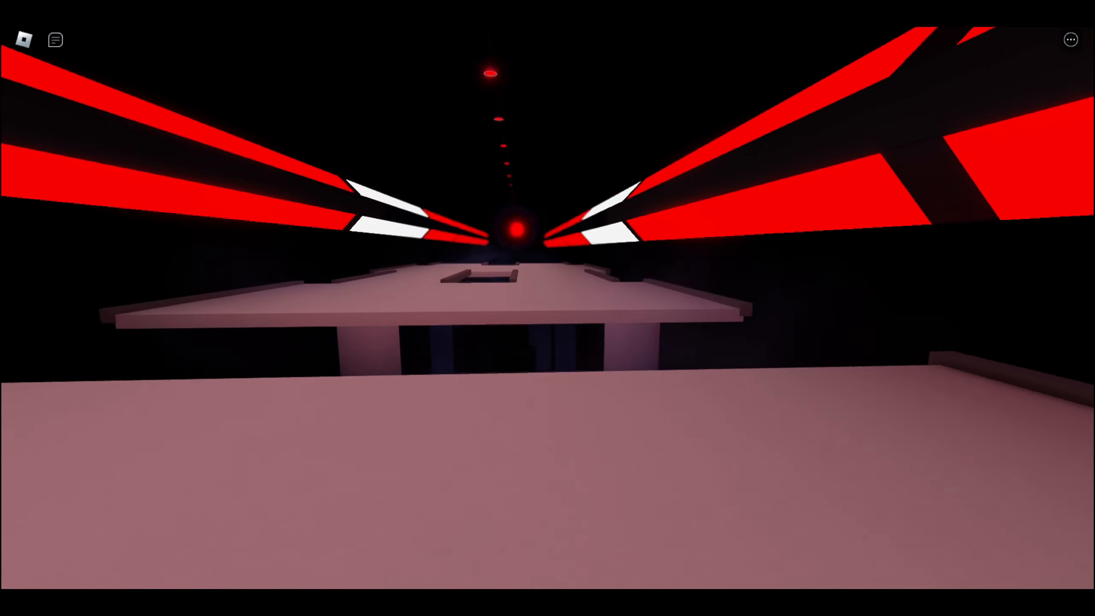